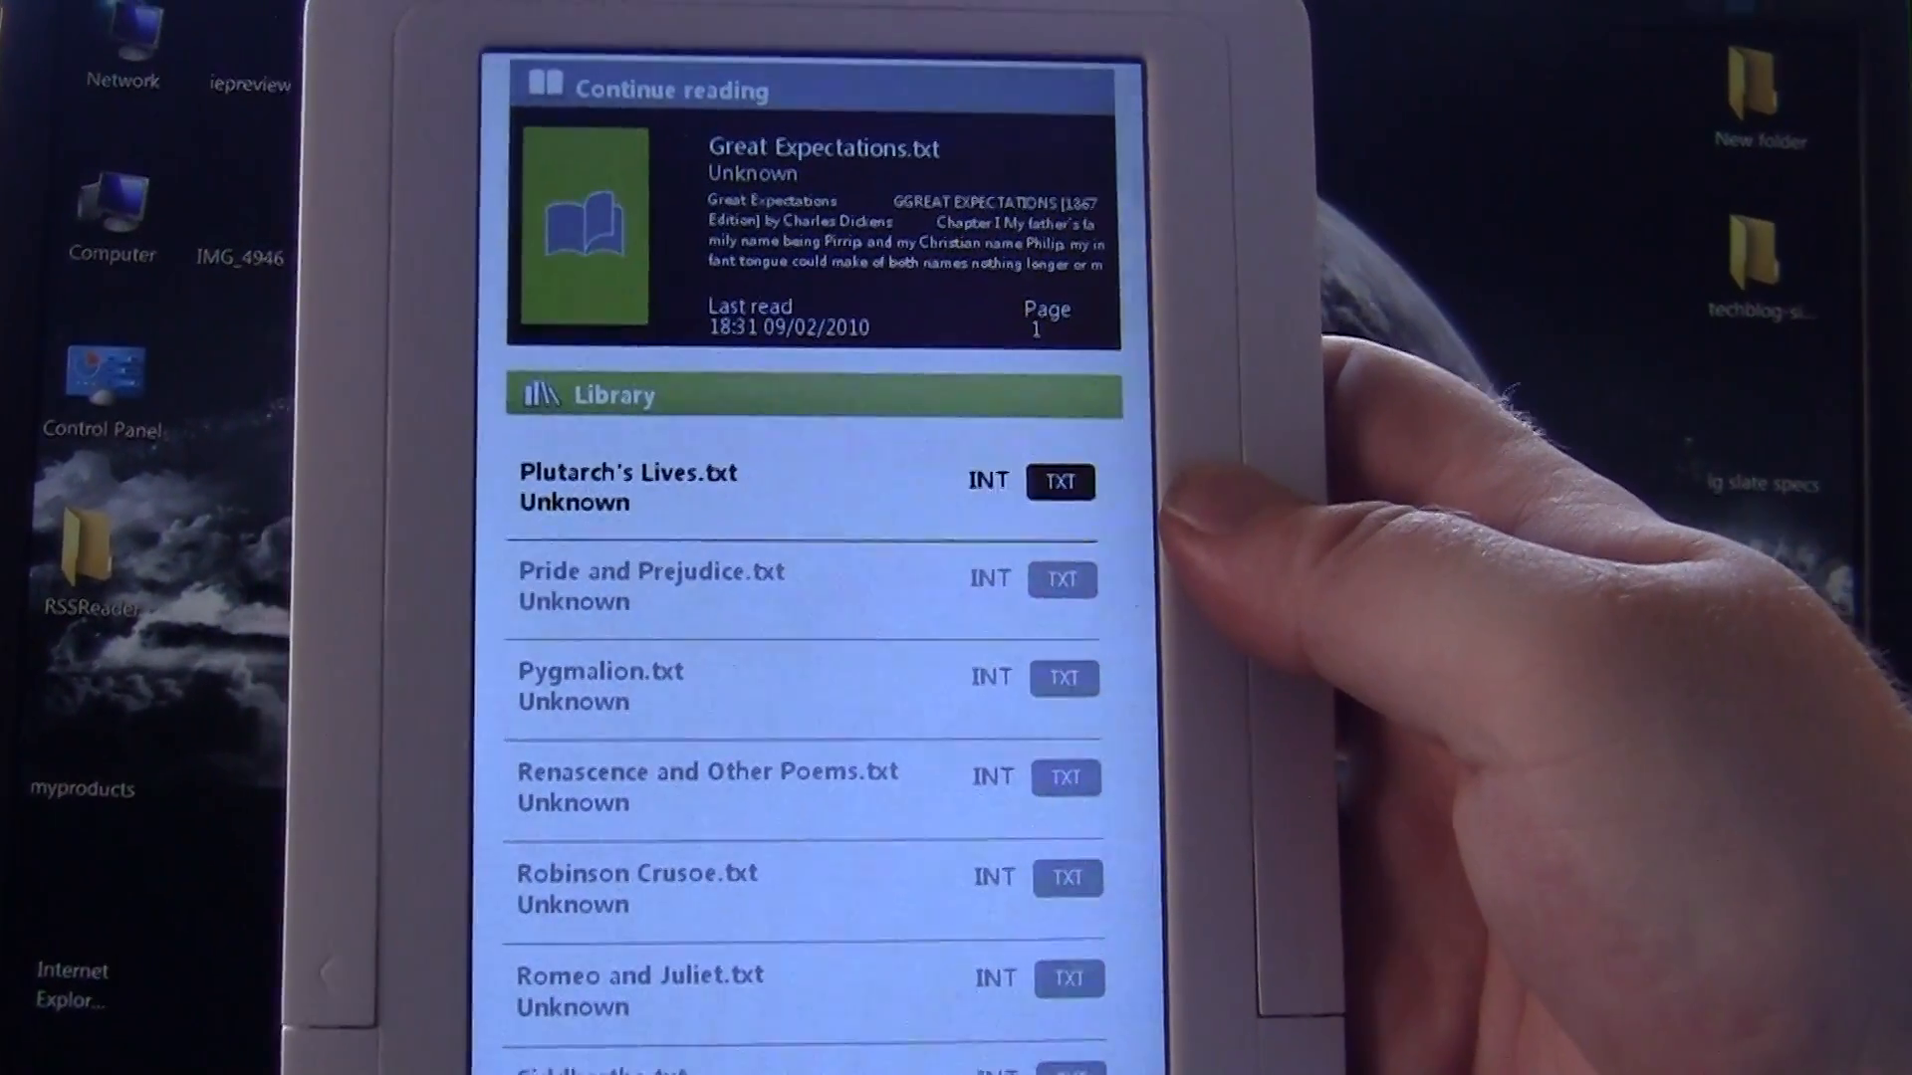
- Scroll the library to its last entry and open the Fatal Error EPUB
{"action": "scroll", "scroll_direction": "down", "scroll_amount": 3}
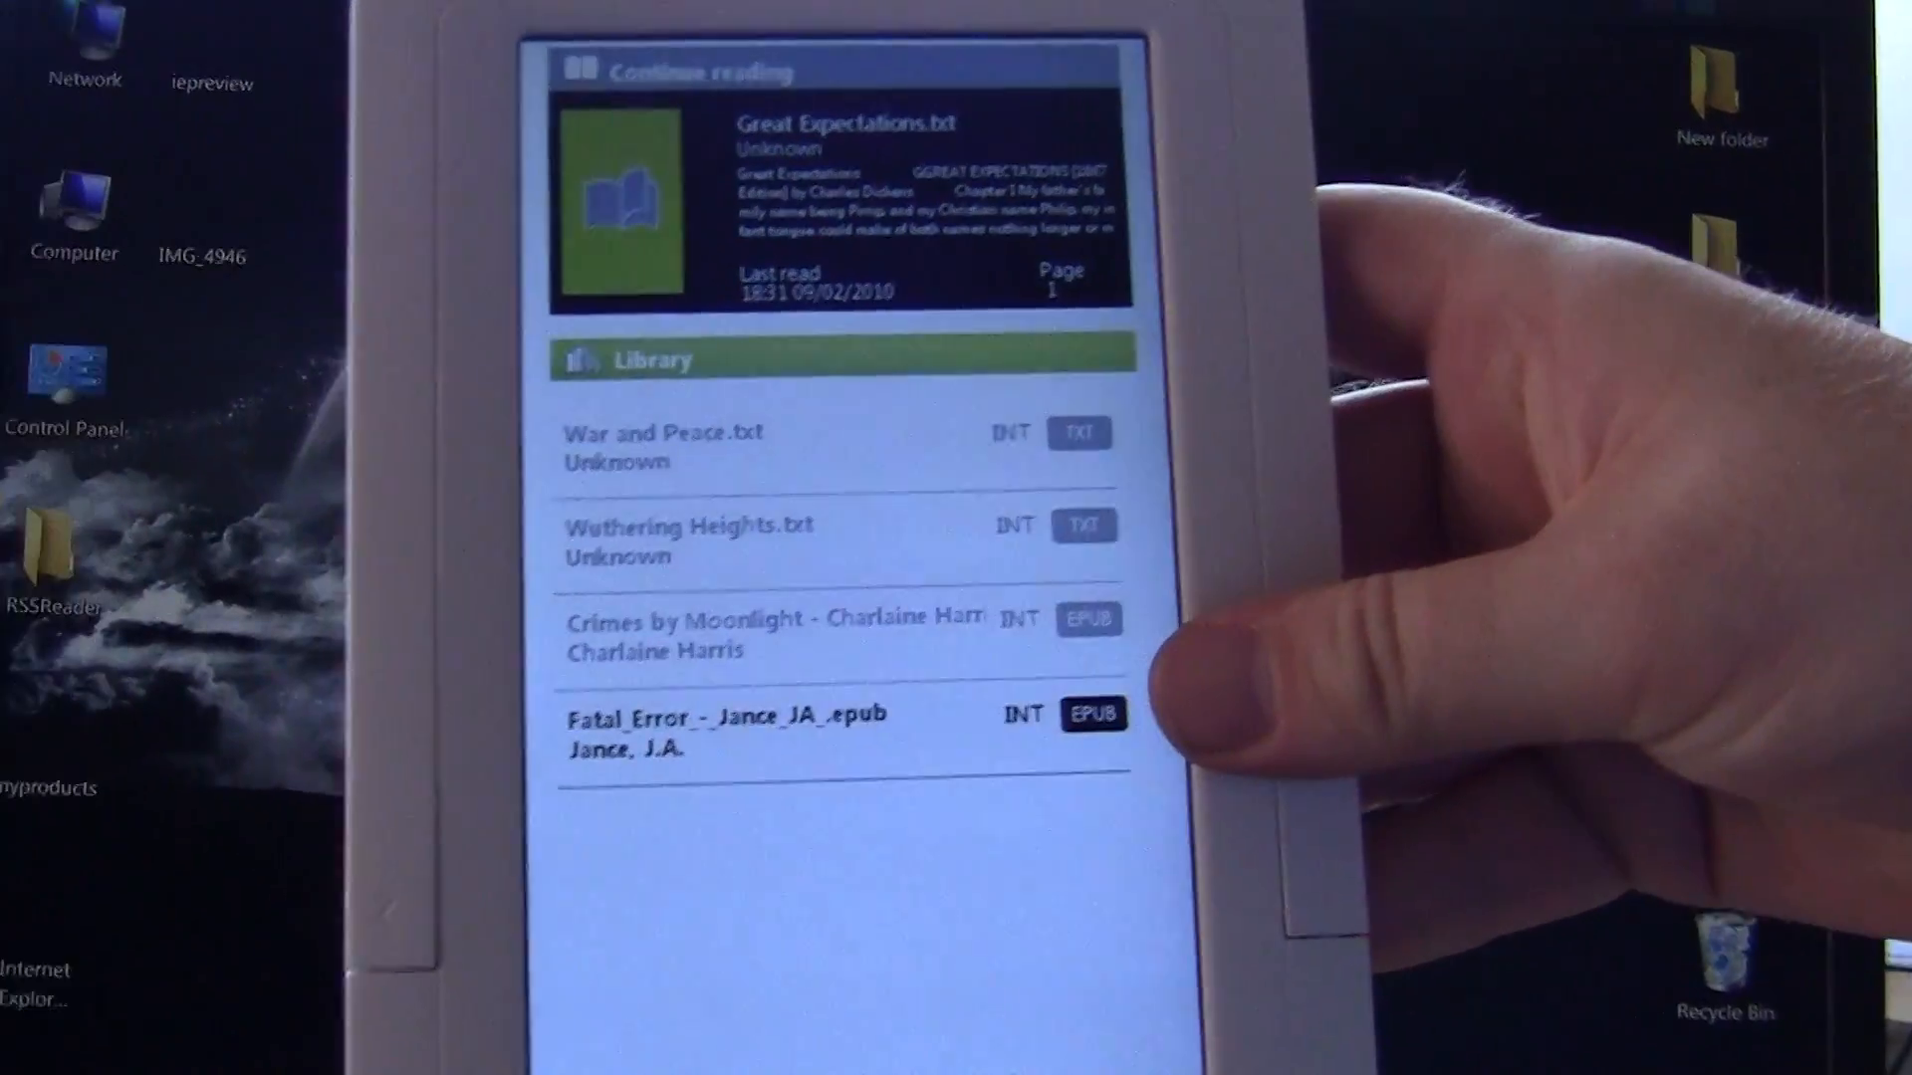
{"action": "left_click", "coordinate": [781, 634]}
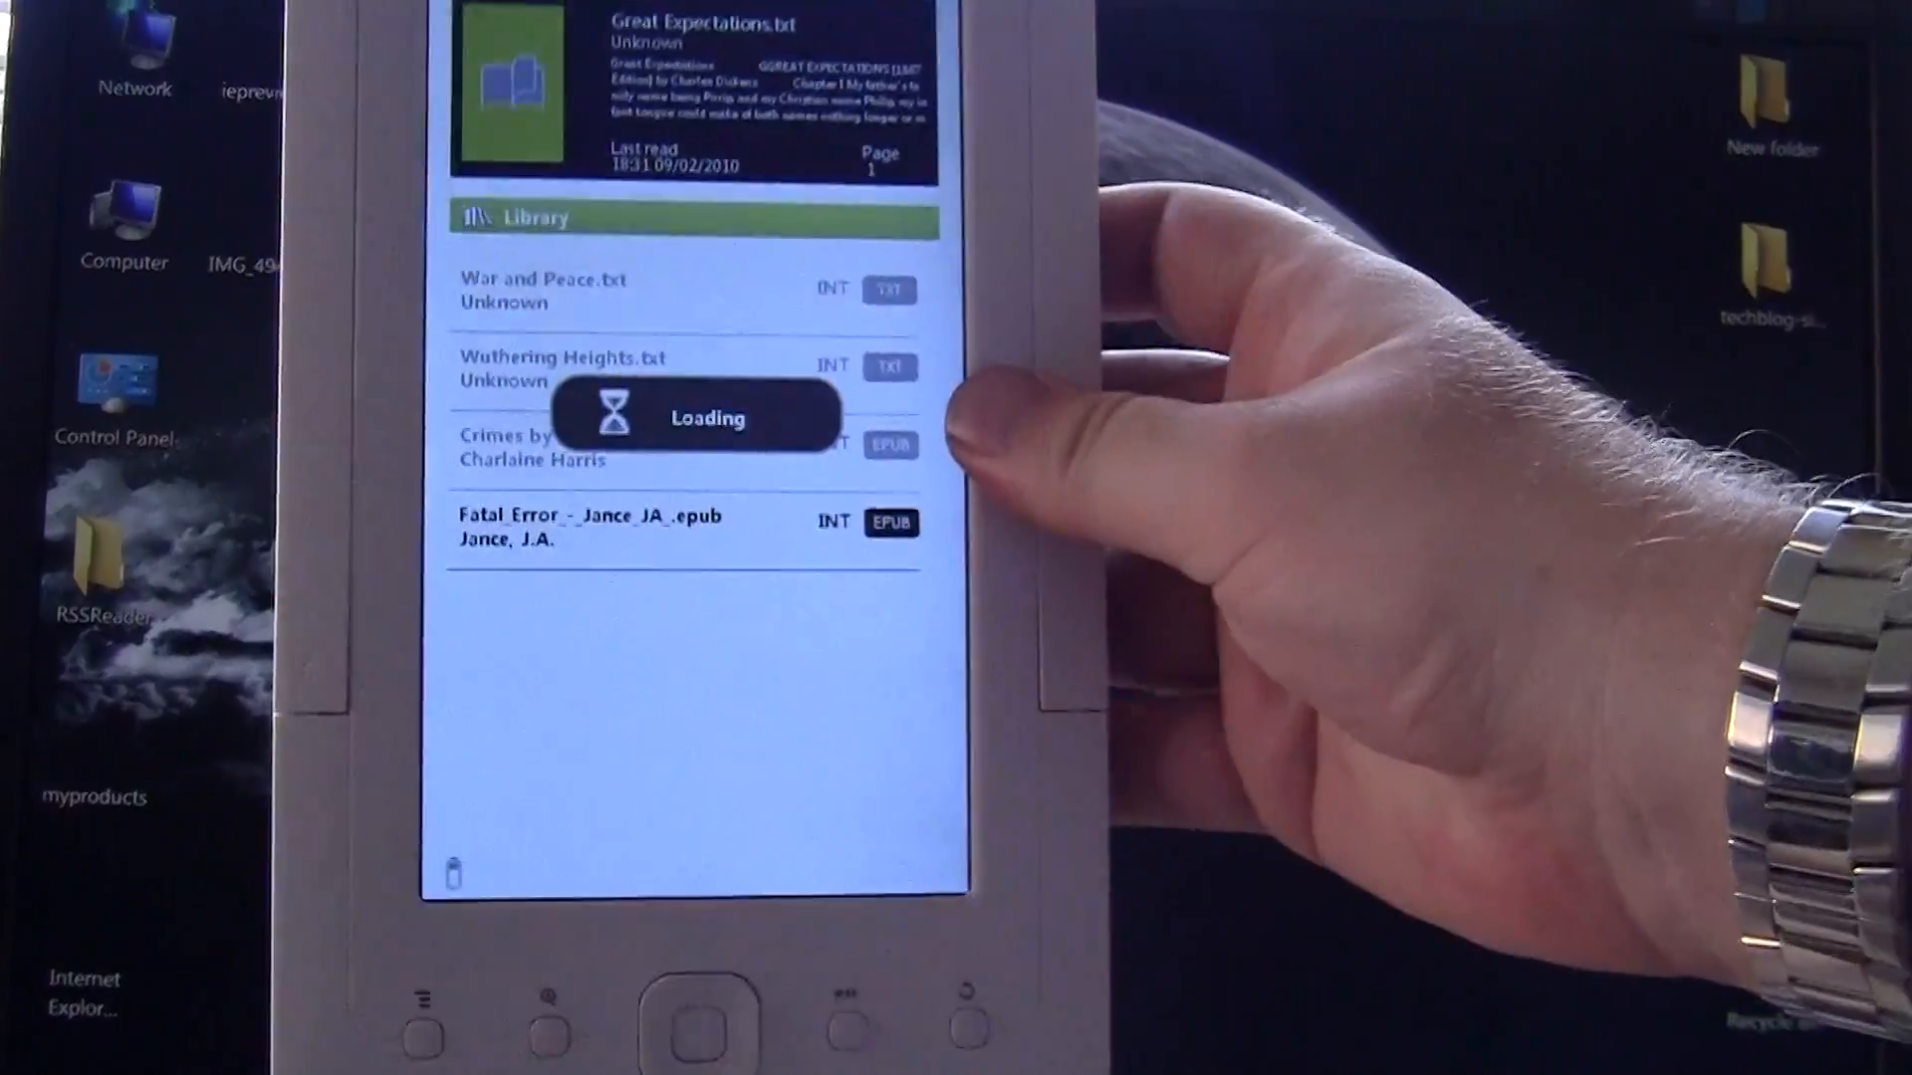